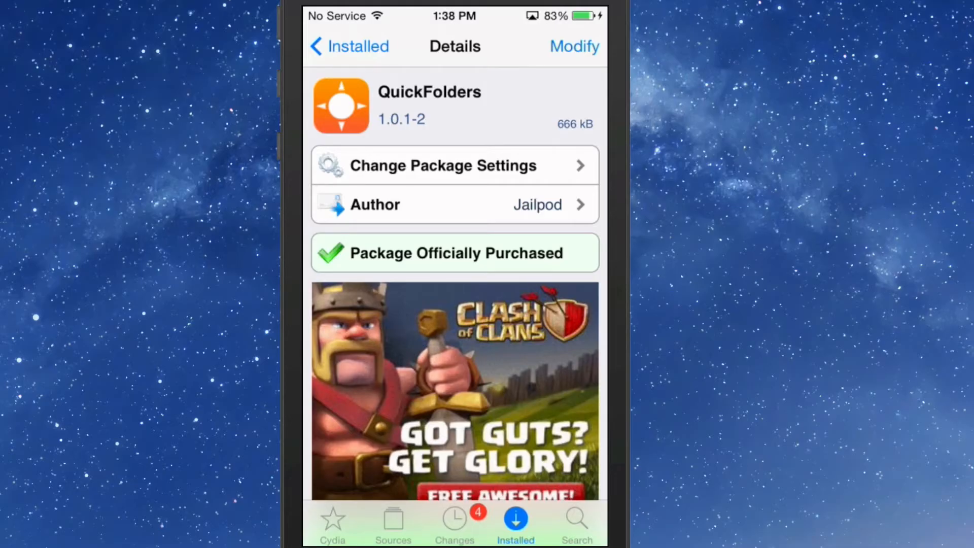
Step: Scroll through the QuickFolders package page in Cydia showing the $1.99 iOS 7 package
{"action": "scroll", "scroll_direction": "down", "scroll_amount": 3}
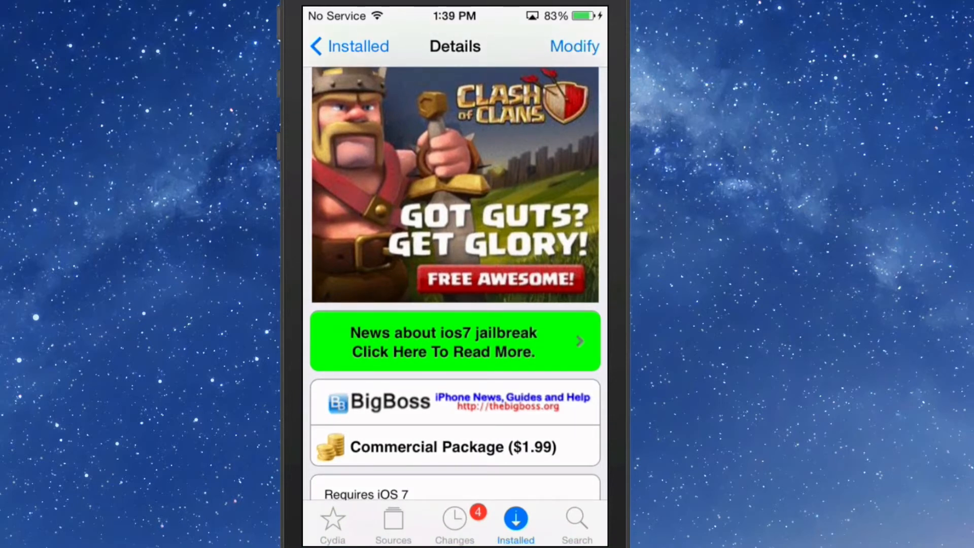
{"action": "scroll", "scroll_direction": "down", "scroll_amount": 3}
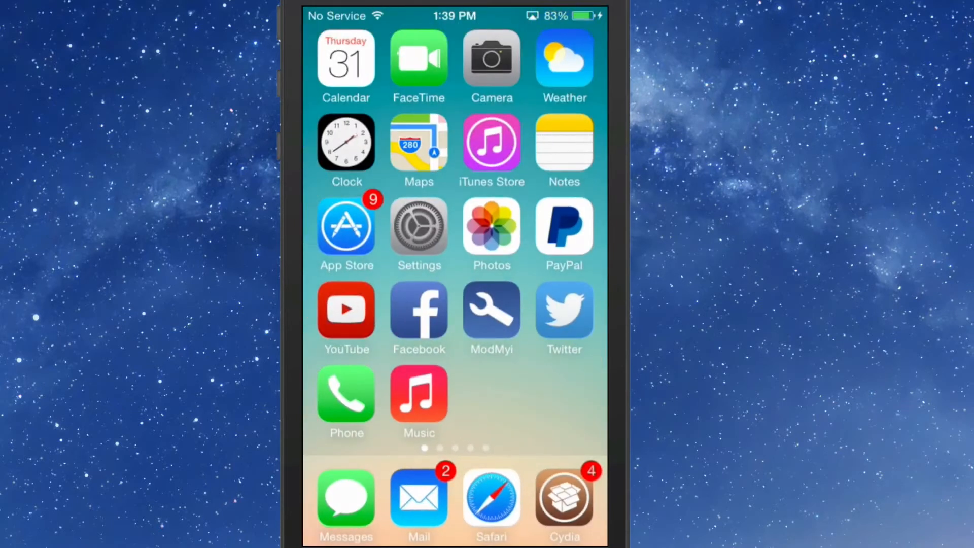
Step: Review QuickFolders' Settings page with animation wait, gestures, double-tap and launch delay options
{"action": "scroll", "scroll_direction": "left", "scroll_amount": 3}
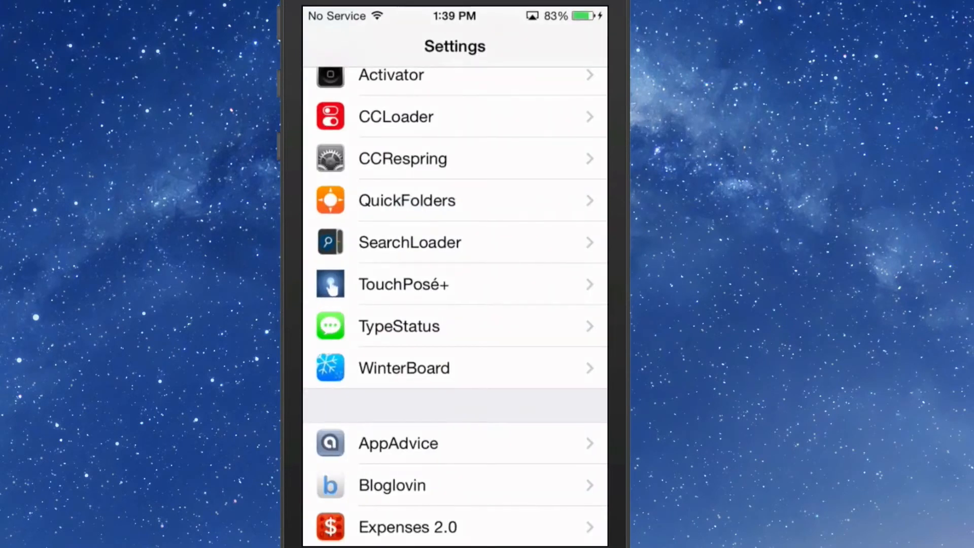
{"action": "left_click", "coordinate": [407, 200]}
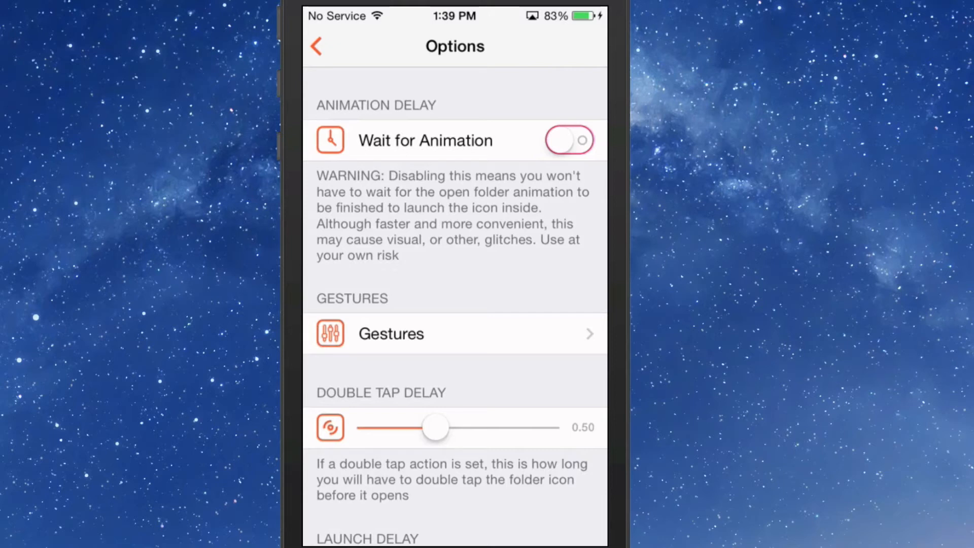
{"action": "scroll", "scroll_direction": "down", "scroll_amount": 3}
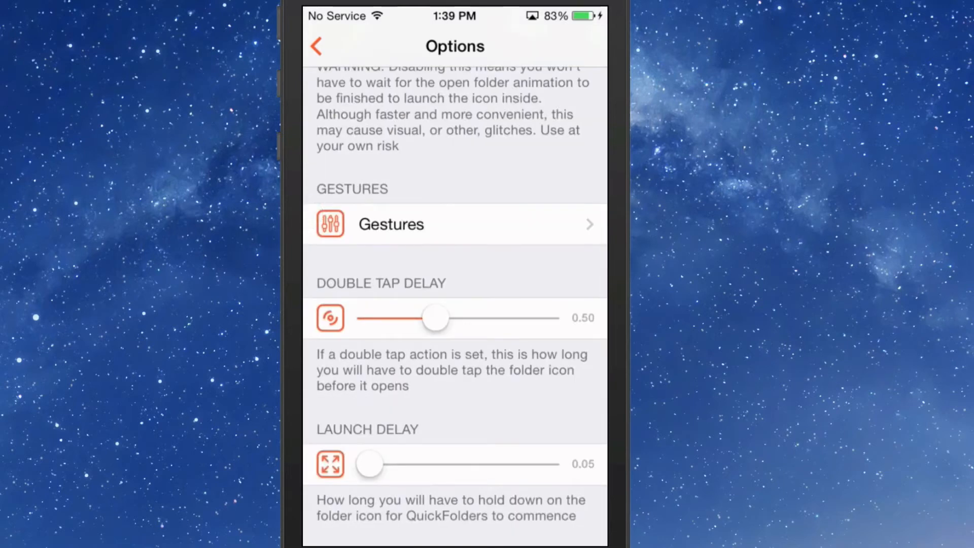
{"action": "left_click", "coordinate": [391, 223]}
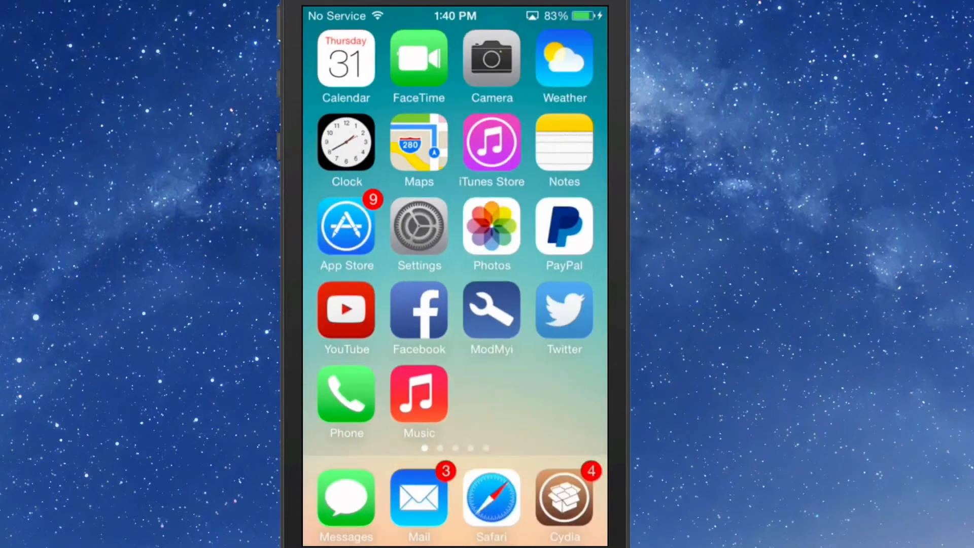
Step: Launch SoundCloud from the Photography folder via a QuickFolders gesture, then return home
{"action": "scroll", "scroll_direction": "left", "scroll_amount": 3}
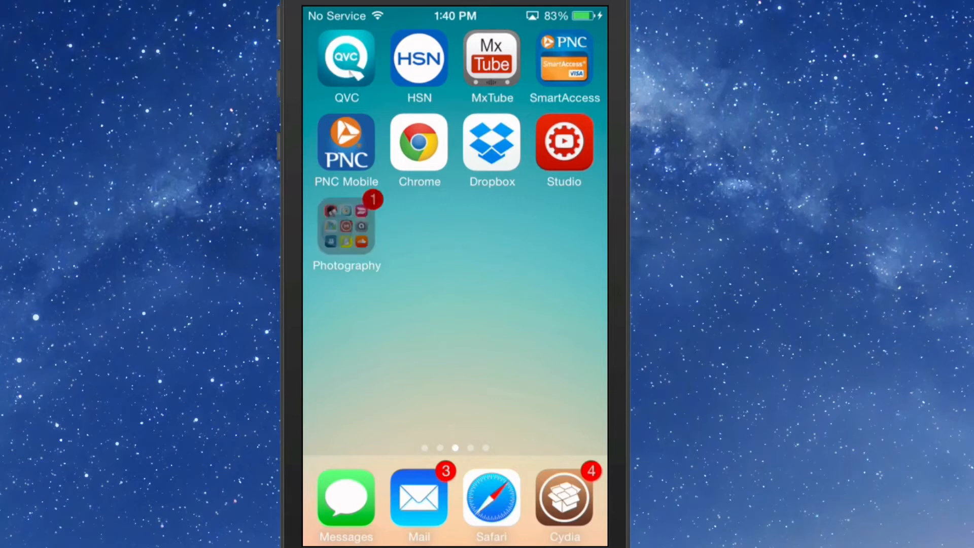
{"action": "left_click", "coordinate": [346, 225]}
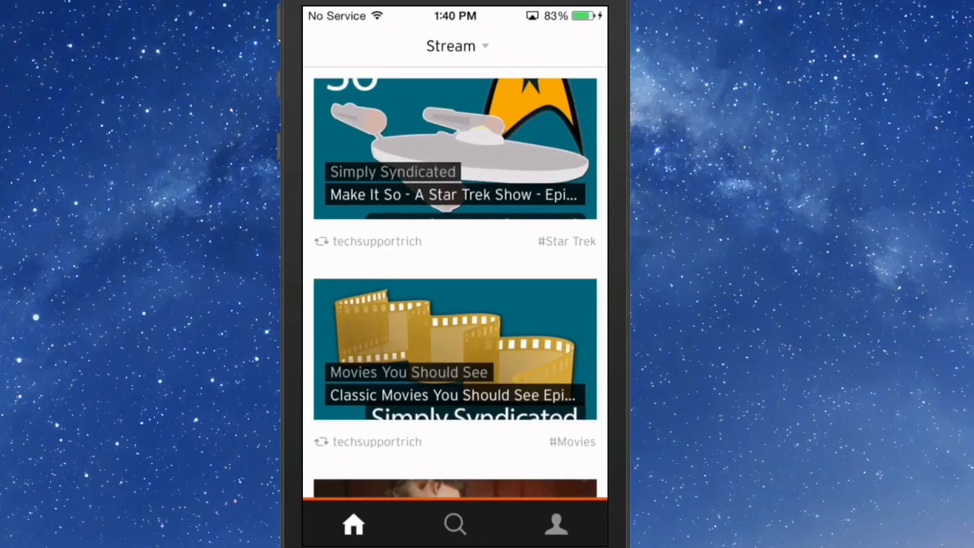
{"action": "key", "text": "home"}
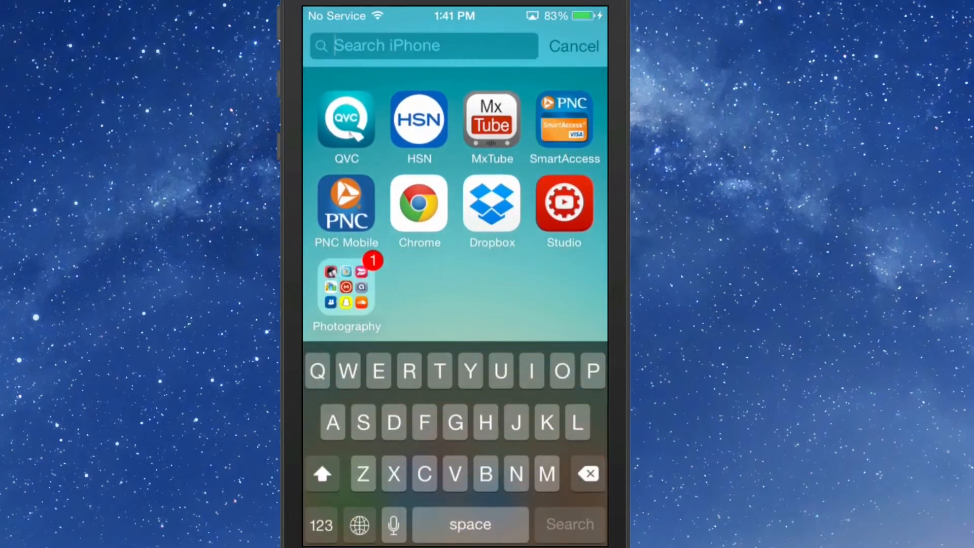
Step: Dismiss Spotlight search with Cancel and retry the gesture on the Photography folder
{"action": "left_click", "coordinate": [573, 46]}
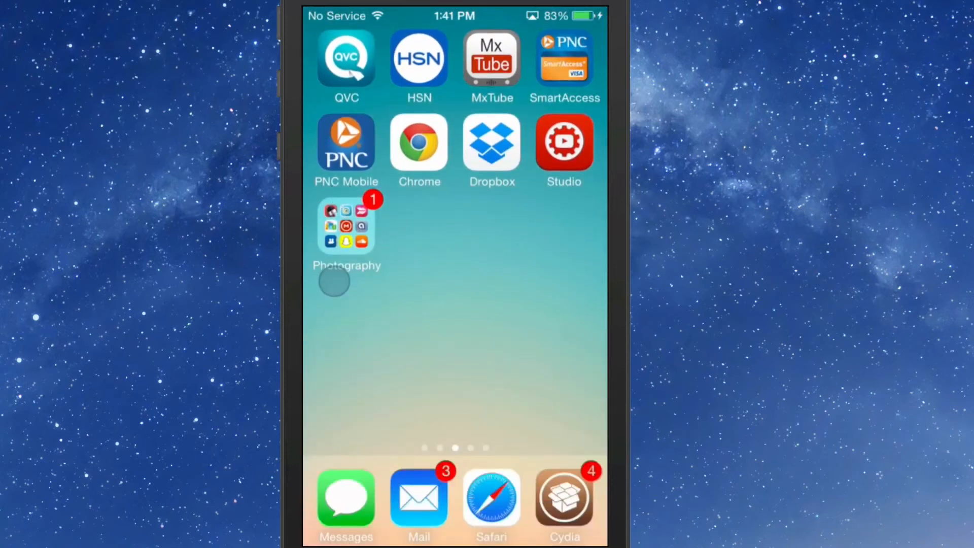
{"action": "left_click", "coordinate": [335, 281]}
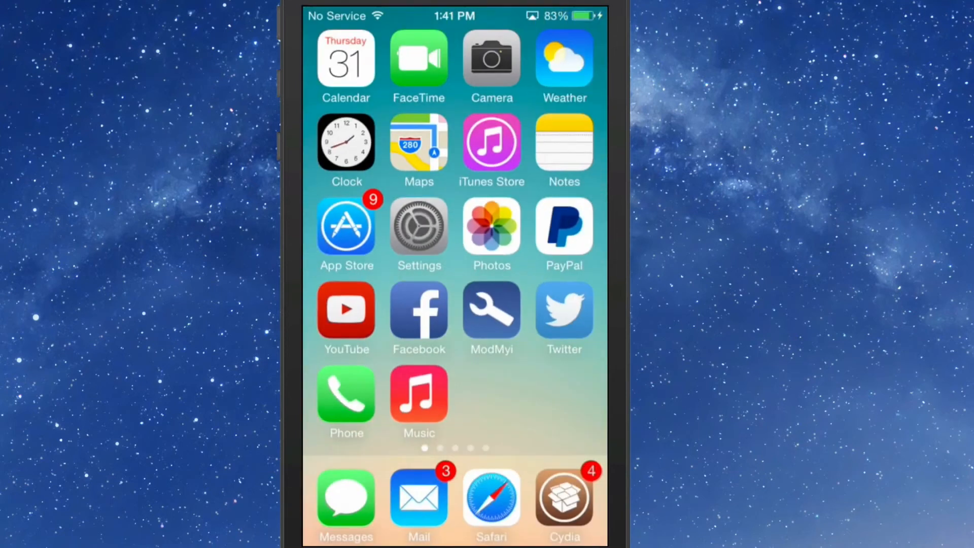
Step: Open the Photography folder on page three to show its nine apps, then close it
{"action": "scroll", "scroll_direction": "left", "scroll_amount": 3}
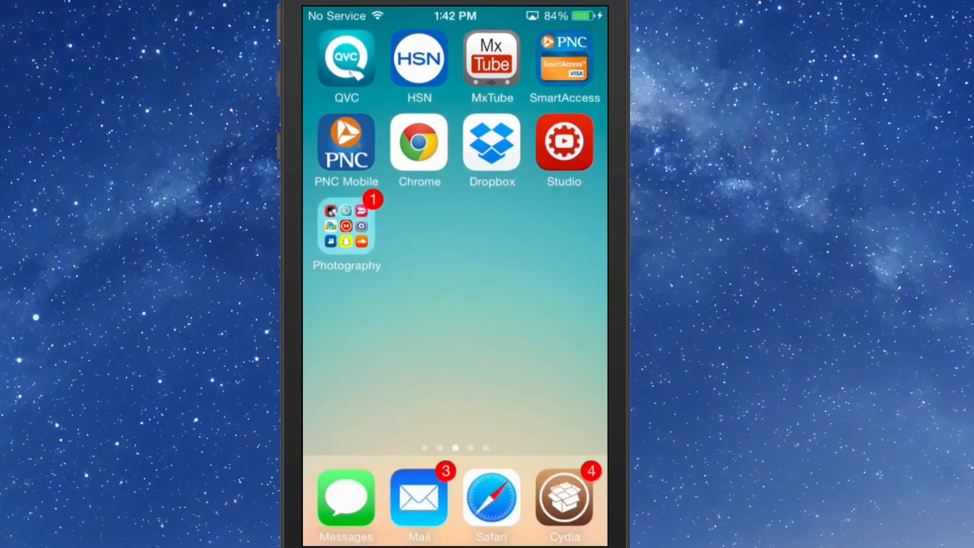
{"action": "left_click", "coordinate": [345, 226]}
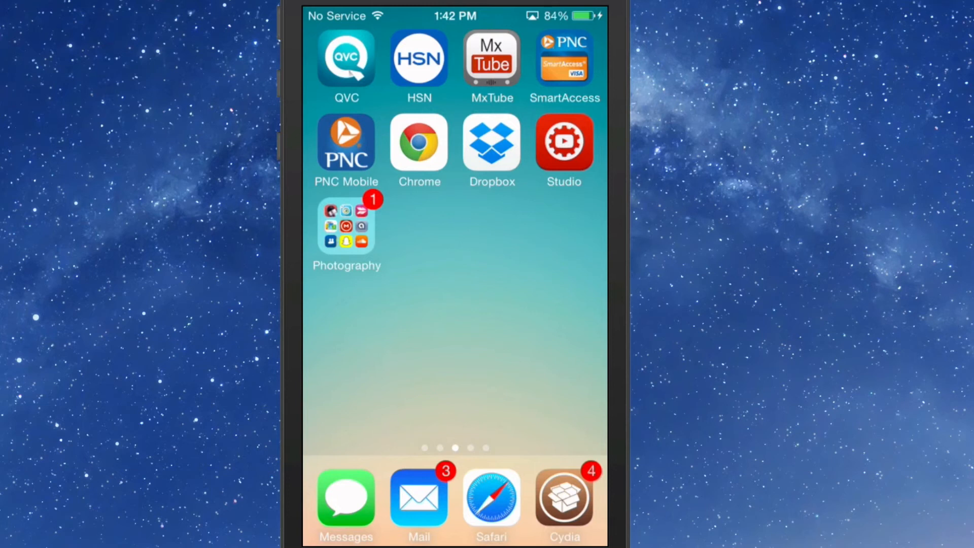
{"action": "left_click", "coordinate": [346, 225]}
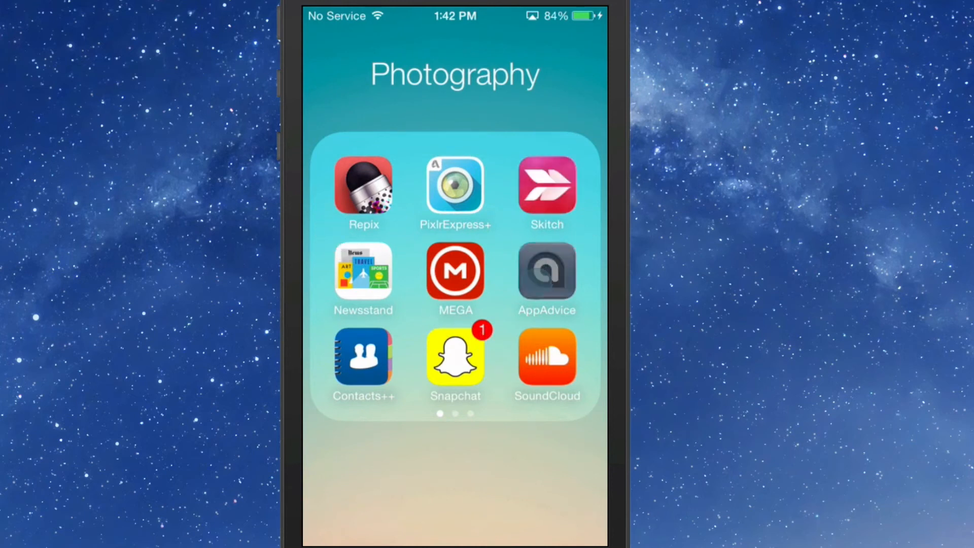
{"action": "left_click", "coordinate": [547, 272]}
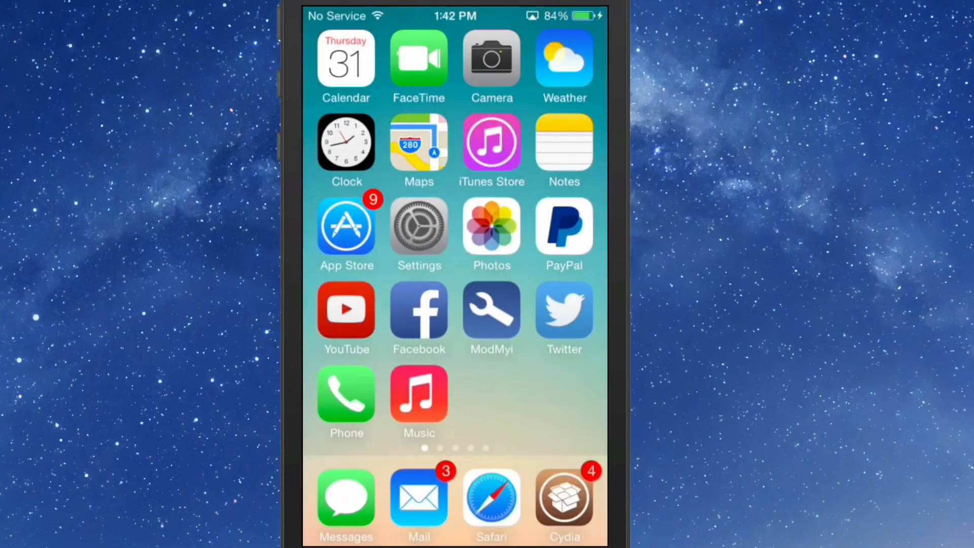
Step: Swipe to page three and tap the Photography folder to try another gesture
{"action": "scroll", "scroll_direction": "left", "scroll_amount": 3}
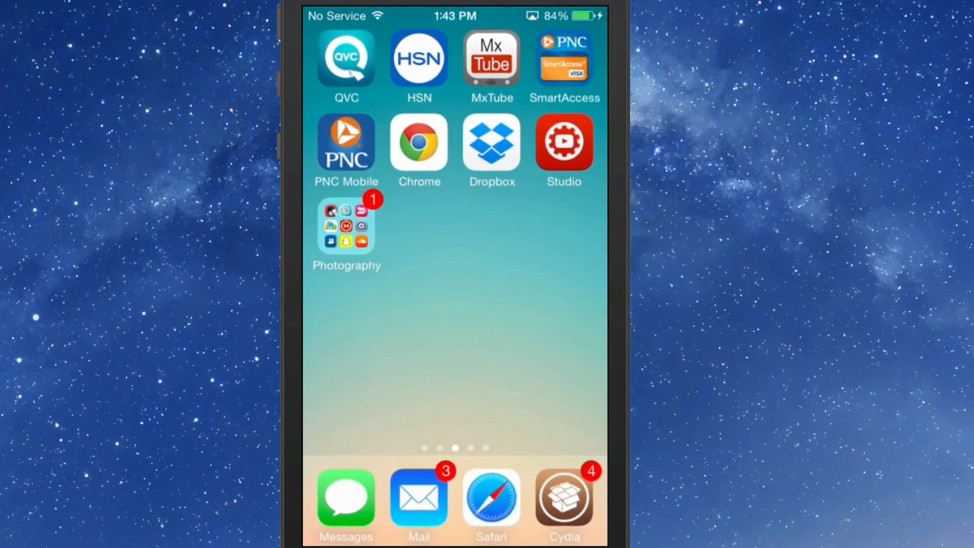
{"action": "left_click", "coordinate": [346, 227]}
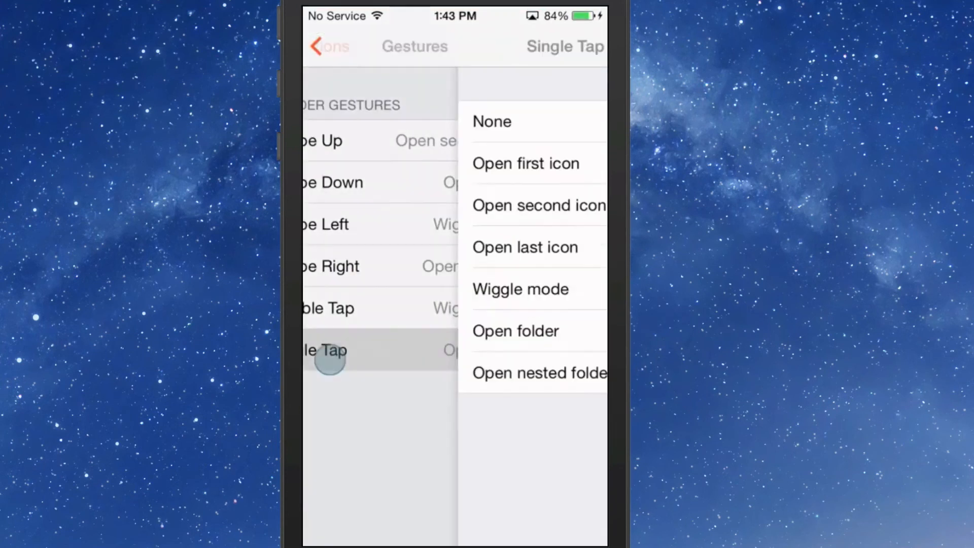
Step: Choose the Single Tap folder action in QuickFolders Gestures and test it on the Photography folder
{"action": "left_click", "coordinate": [525, 162]}
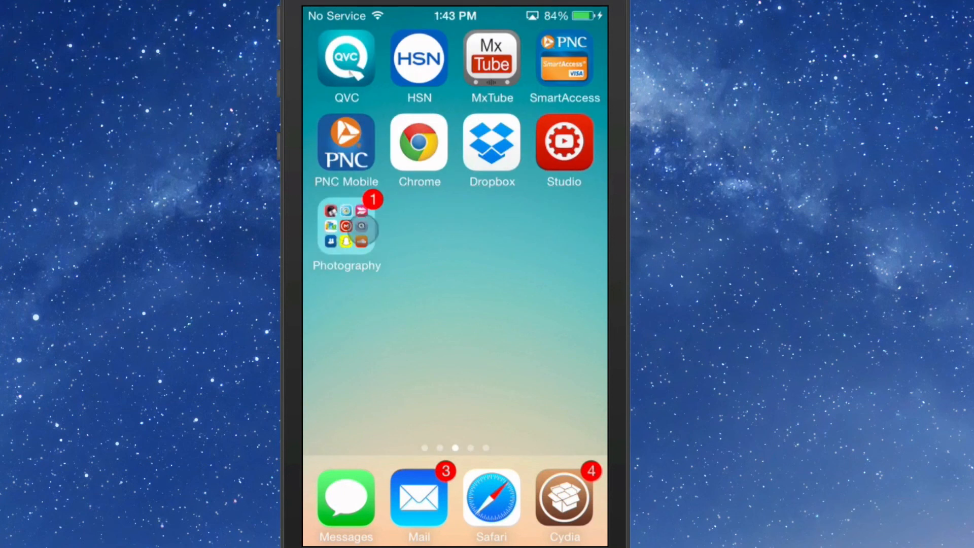
{"action": "scroll", "scroll_direction": "down", "scroll_amount": 3}
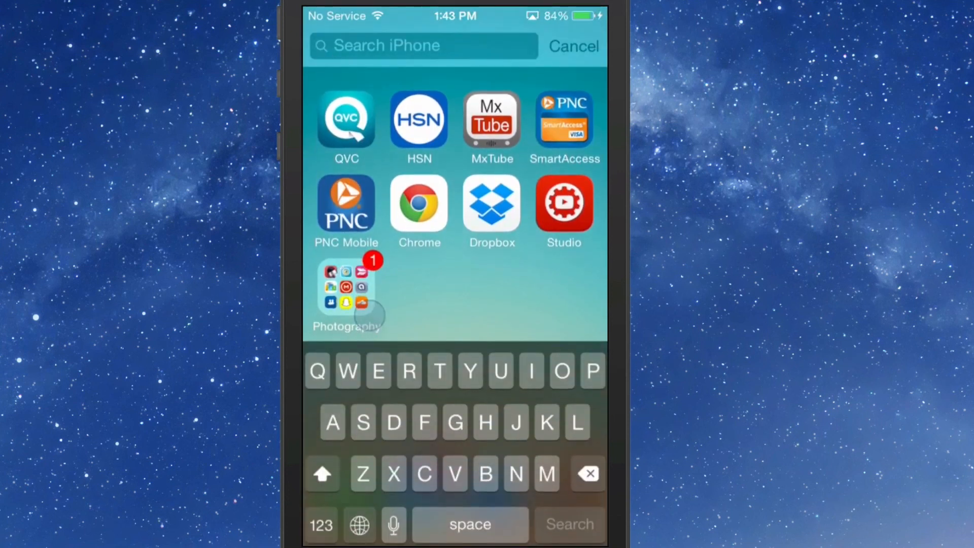